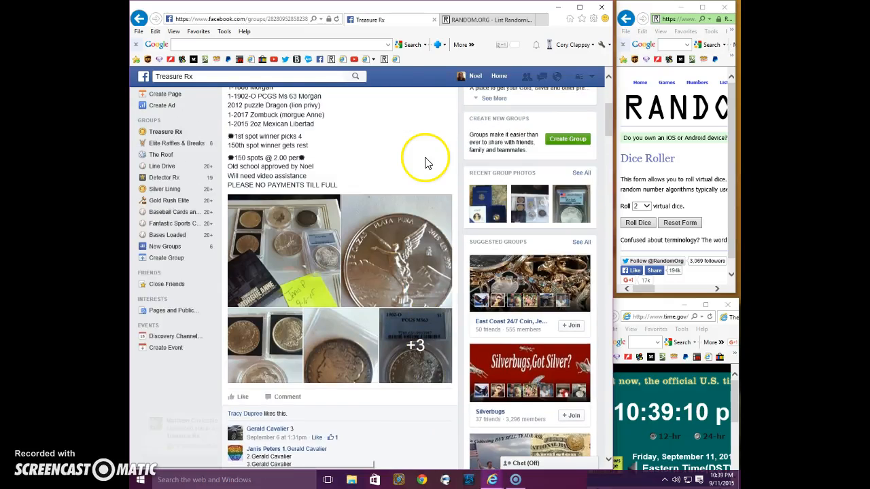
Scroll through the Treasure Rx raffle post's 150-spot list and comments down to the comment box
{"action": "scroll", "scroll_direction": "up", "scroll_amount": 3}
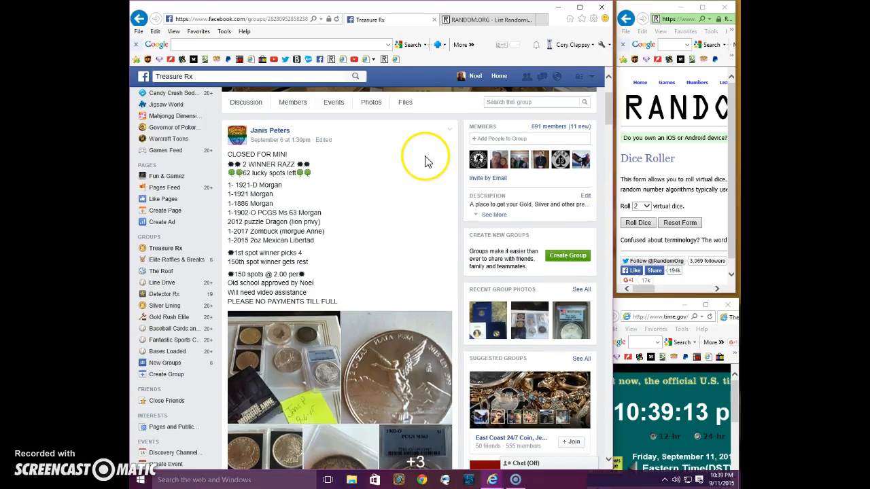
{"action": "mouse_move", "coordinate": [425, 159]}
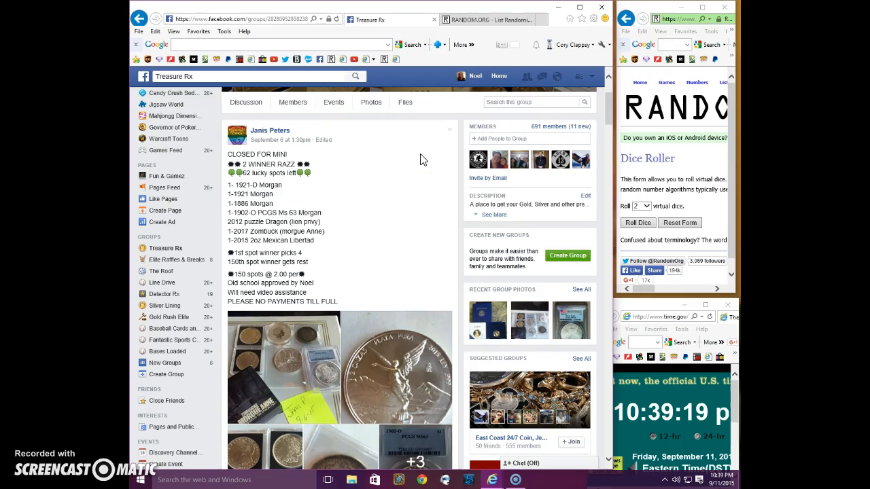
{"action": "scroll", "scroll_direction": "down", "scroll_amount": 3}
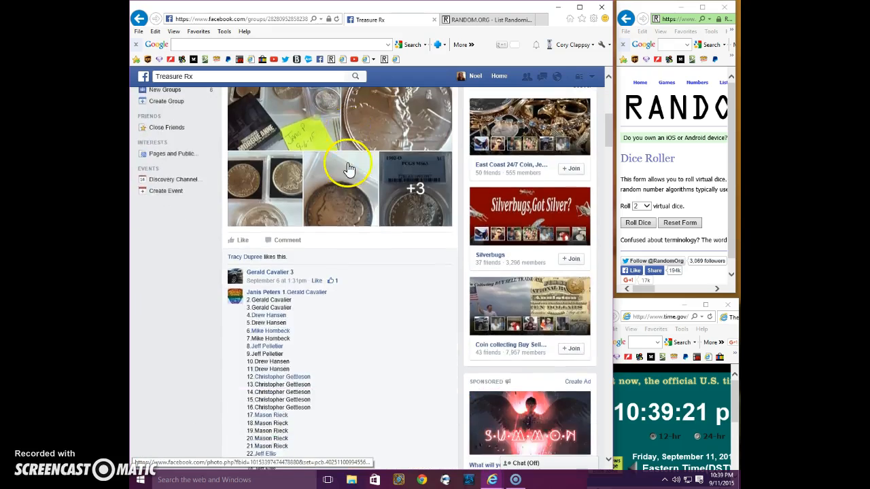
{"action": "scroll", "scroll_direction": "down", "scroll_amount": 3}
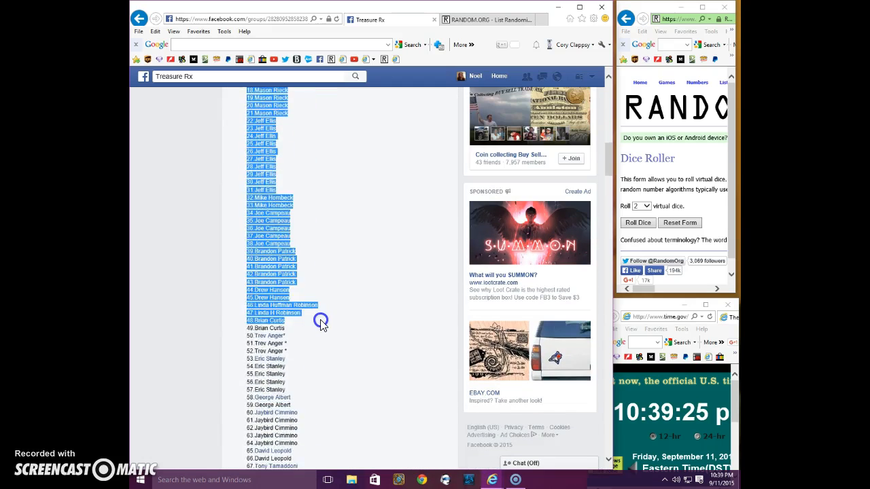
{"action": "scroll", "scroll_direction": "down", "scroll_amount": 3}
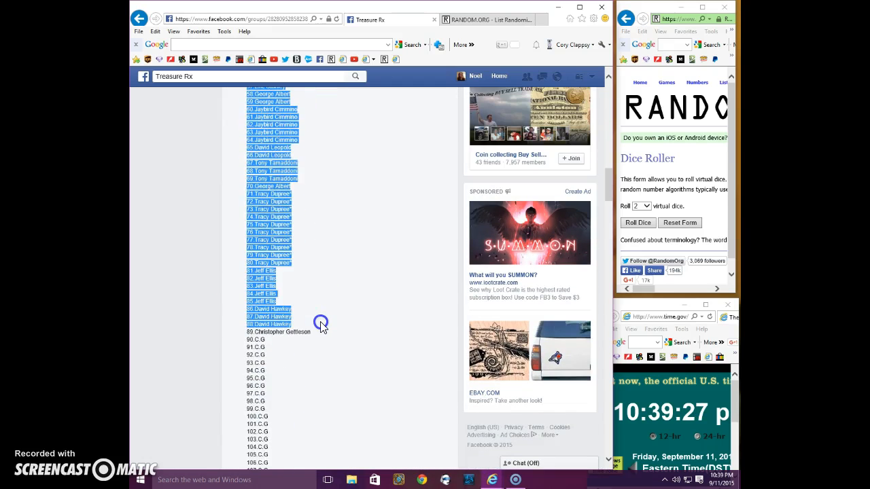
{"action": "scroll", "scroll_direction": "down", "scroll_amount": 3}
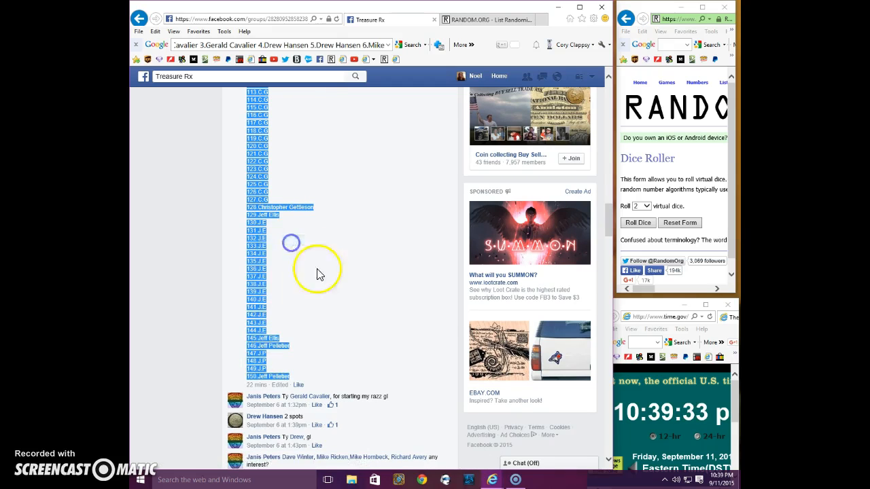
{"action": "scroll", "scroll_direction": "down", "scroll_amount": 3}
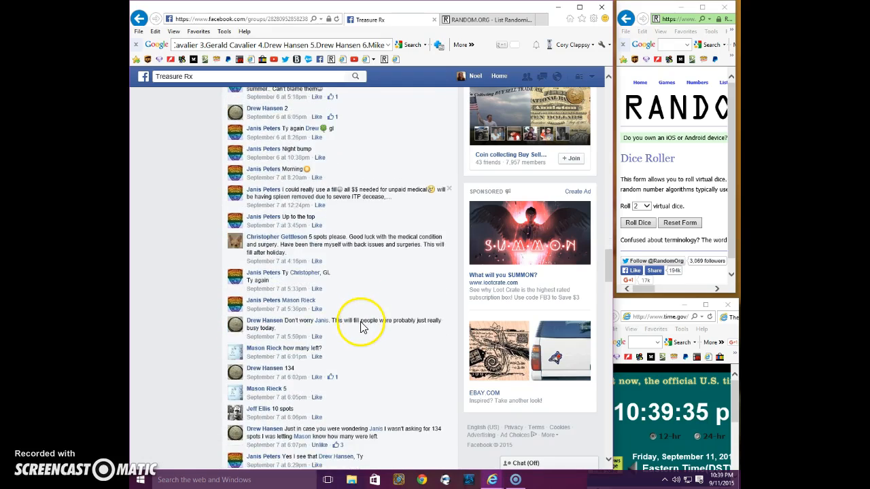
{"action": "scroll", "scroll_direction": "down", "scroll_amount": 3}
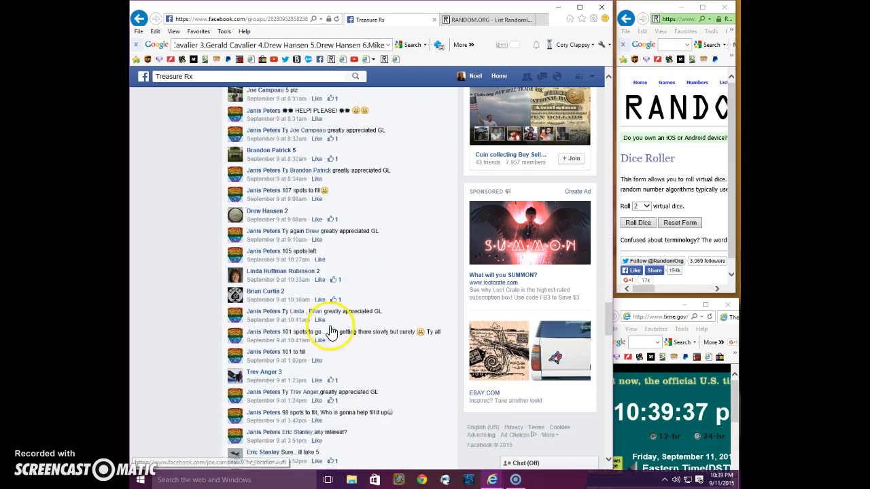
{"action": "scroll", "scroll_direction": "down", "scroll_amount": 3}
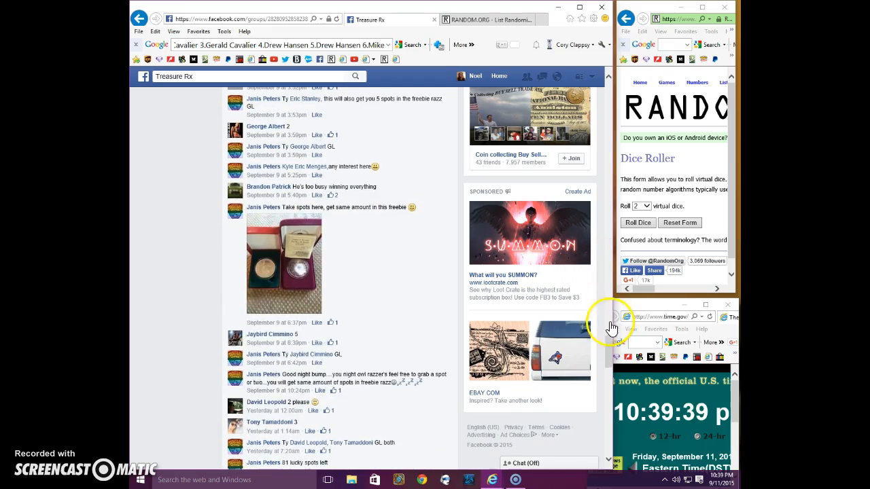
{"action": "scroll", "scroll_direction": "down", "scroll_amount": 3}
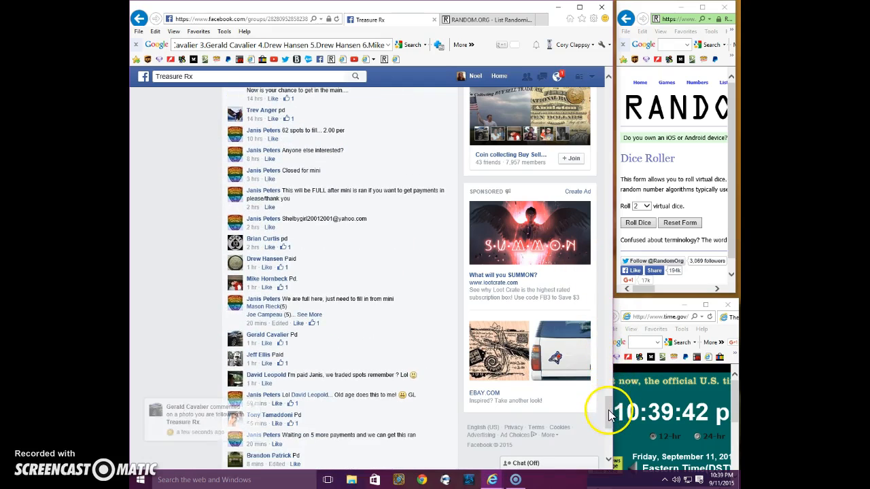
{"action": "scroll", "scroll_direction": "up", "scroll_amount": 3}
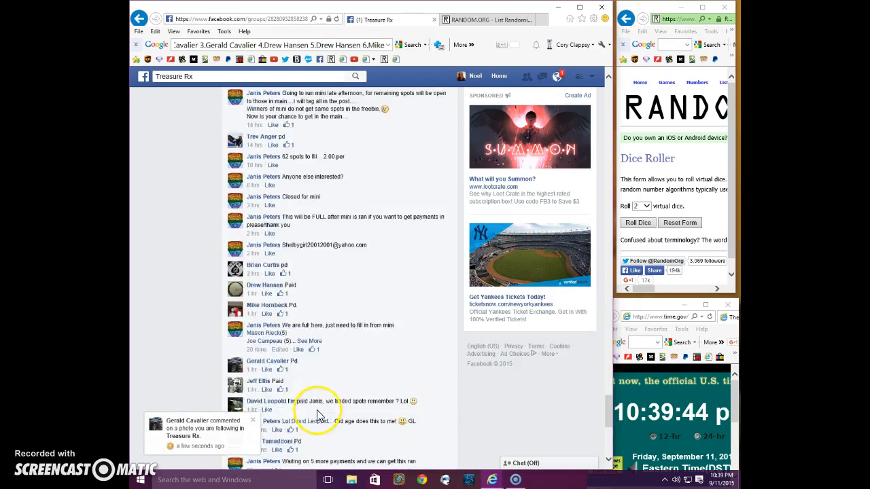
{"action": "scroll", "scroll_direction": "down", "scroll_amount": 3}
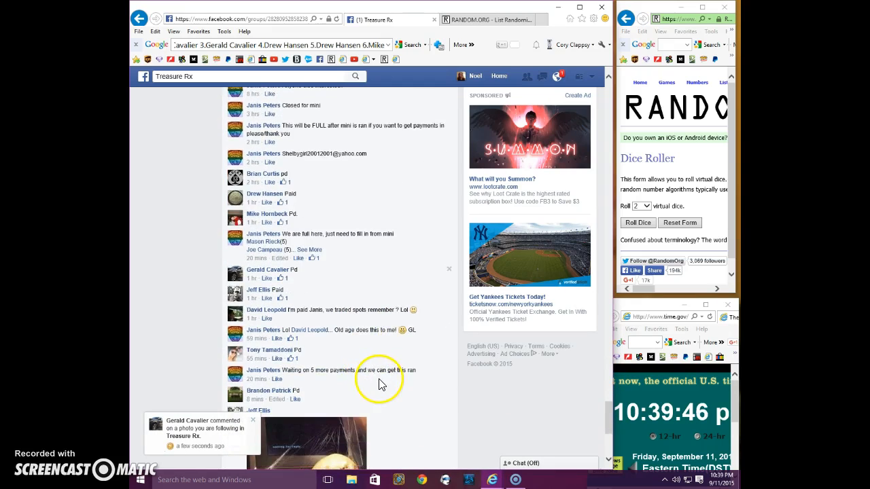
{"action": "scroll", "scroll_direction": "down", "scroll_amount": 3}
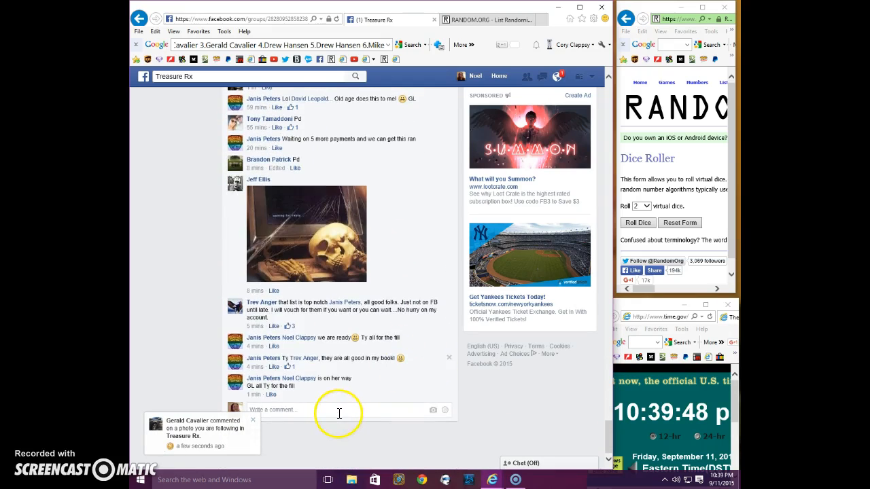
Comment 'LIVEEE' on the raffle thread and switch to the RANDOM.ORG tab
{"action": "left_click", "coordinate": [276, 410]}
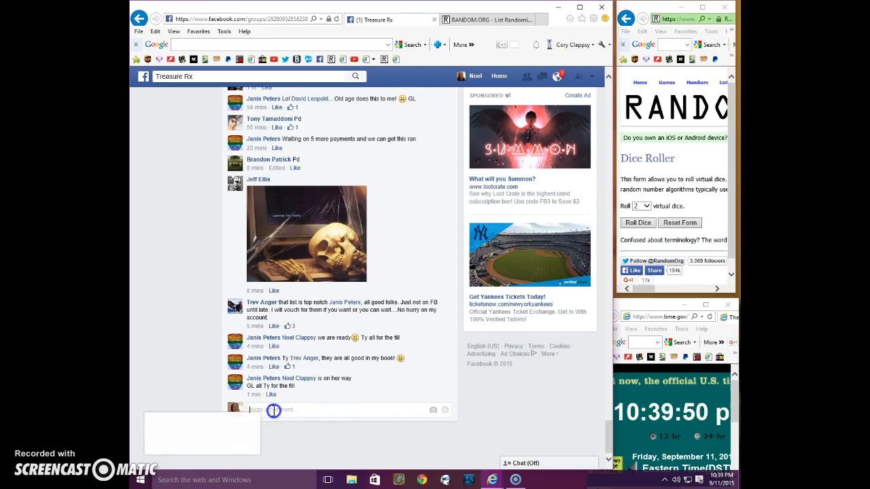
{"action": "type", "text": "LIVEEE"}
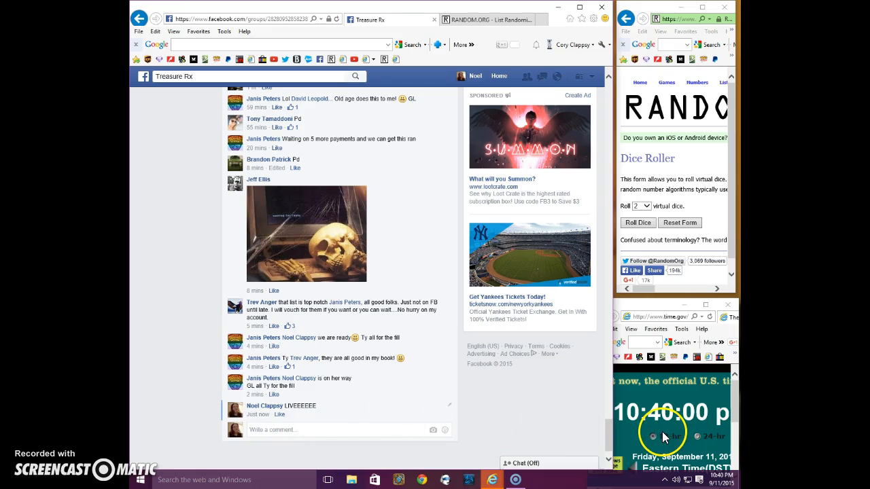
{"action": "left_click", "coordinate": [483, 19]}
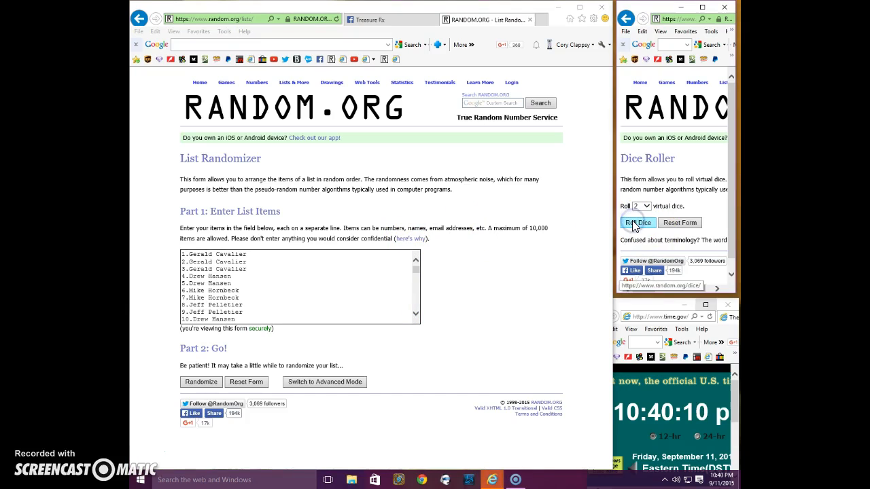
Roll two dice (5 and 1) and submit the pasted 150-spot list for randomizing
{"action": "left_click", "coordinate": [639, 222]}
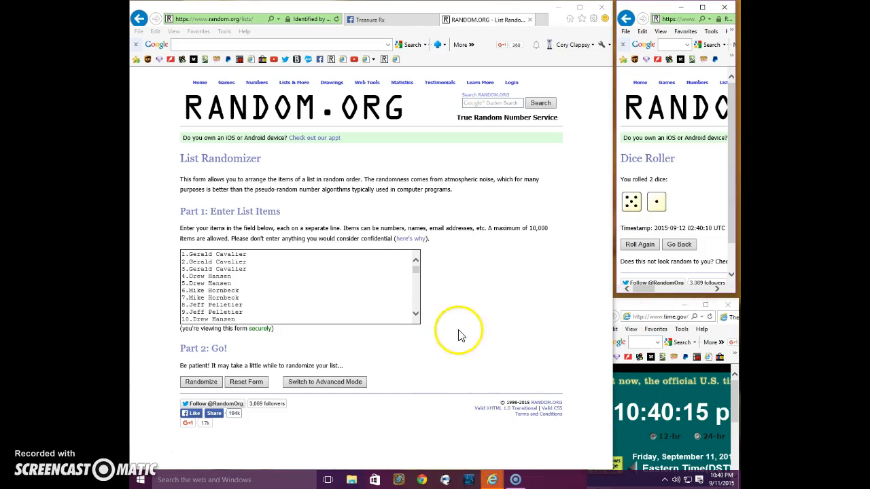
{"action": "left_click", "coordinate": [201, 382]}
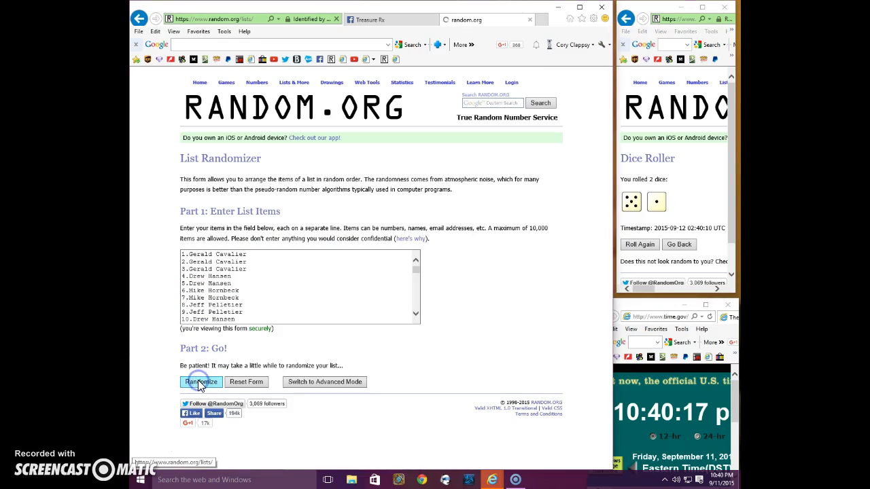
Reshuffle the 150-item list with Again! through its first randomizations
{"action": "left_click", "coordinate": [201, 381]}
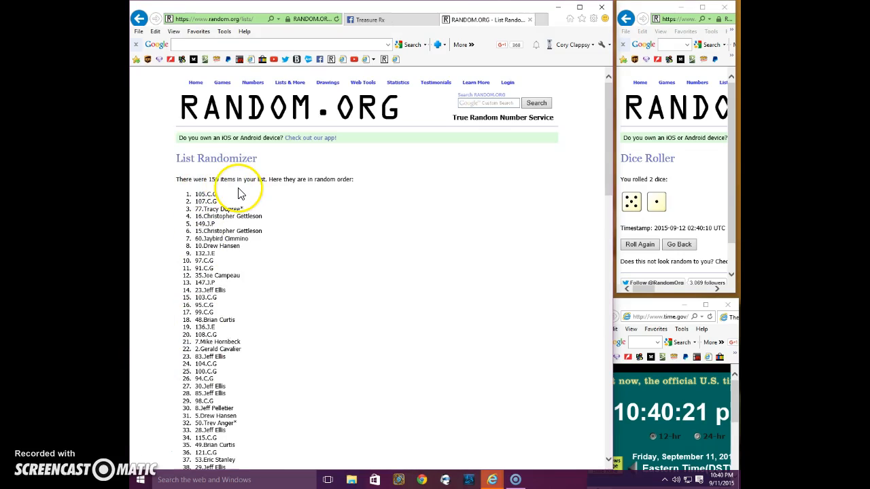
{"action": "scroll", "scroll_direction": "down", "scroll_amount": 3}
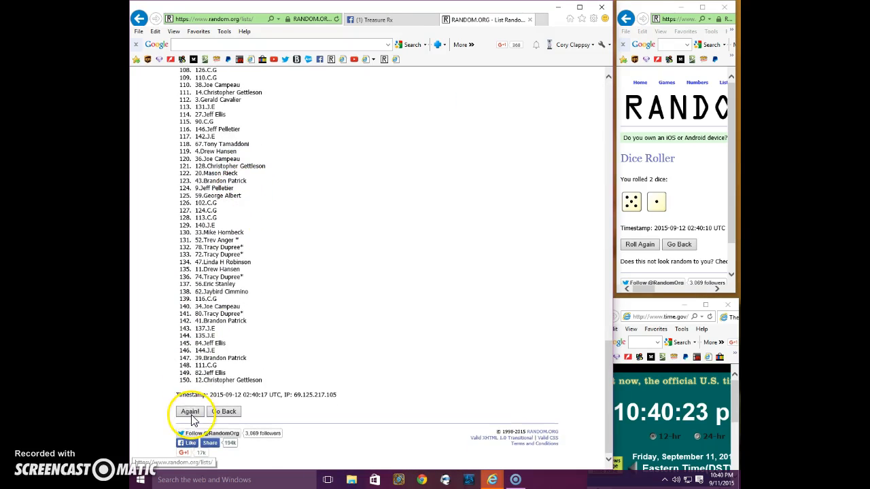
{"action": "left_click", "coordinate": [189, 412]}
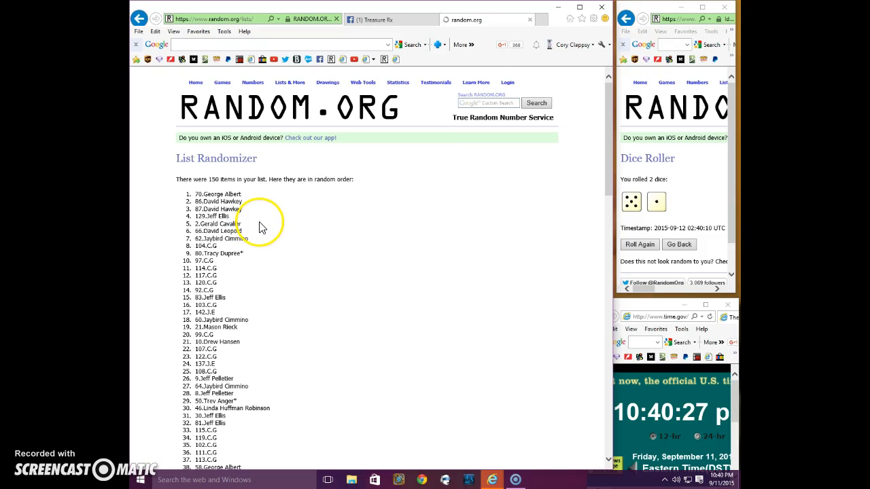
{"action": "scroll", "scroll_direction": "down", "scroll_amount": 3}
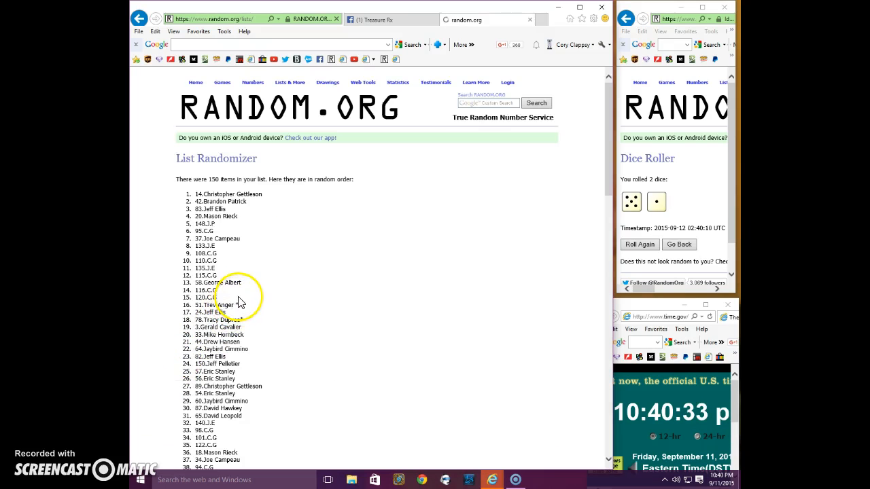
{"action": "scroll", "scroll_direction": "down", "scroll_amount": 3}
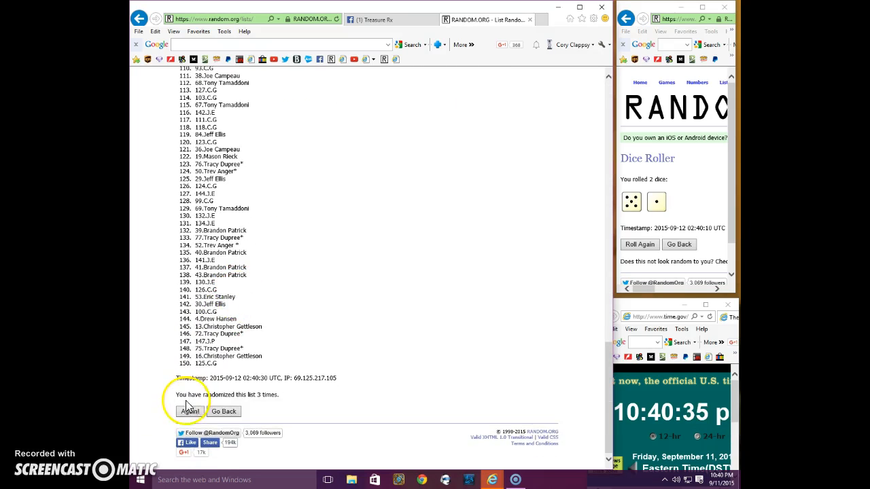
{"action": "left_click", "coordinate": [191, 411]}
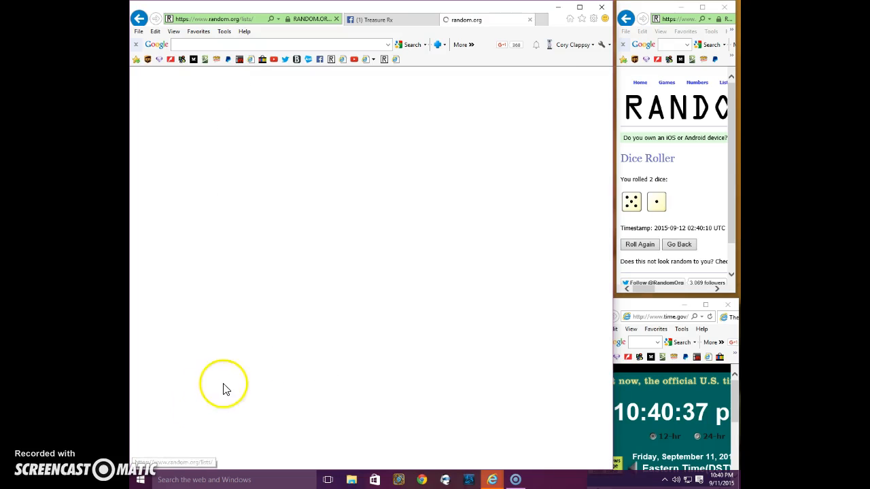
Keep hitting Again! until the page reports the list randomized 5 times
{"action": "left_click", "coordinate": [224, 384]}
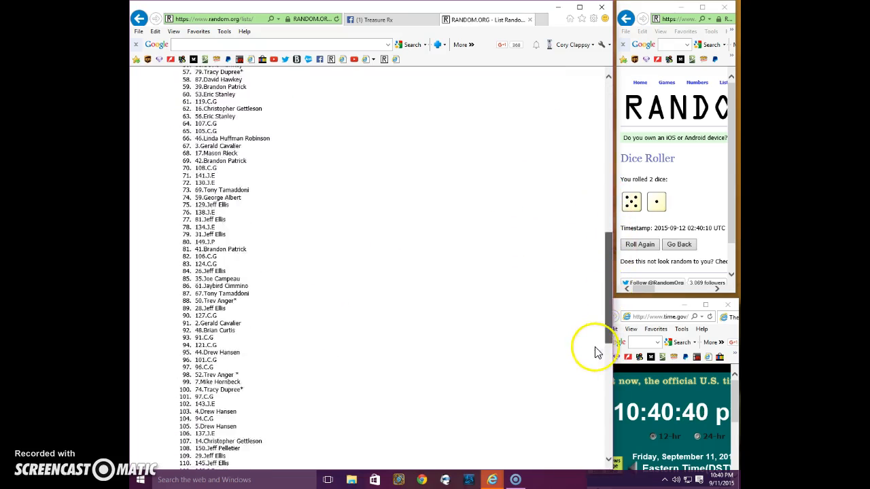
{"action": "left_click", "coordinate": [190, 417]}
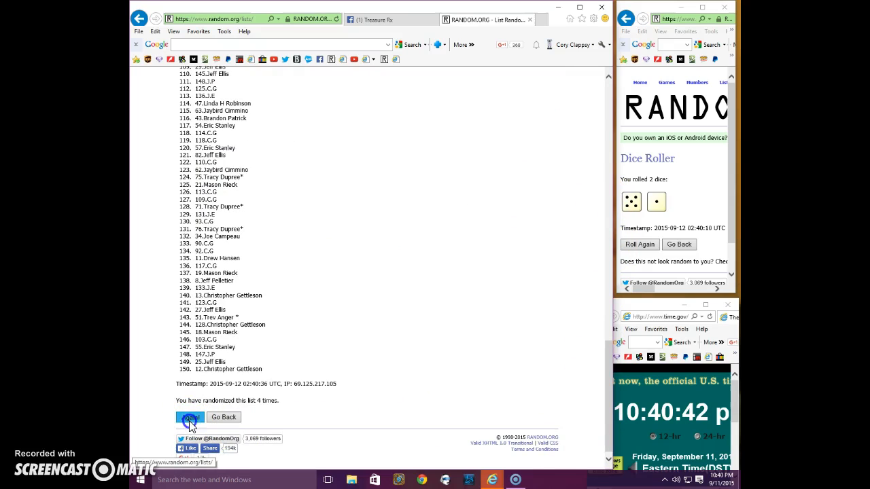
{"action": "left_click", "coordinate": [191, 417]}
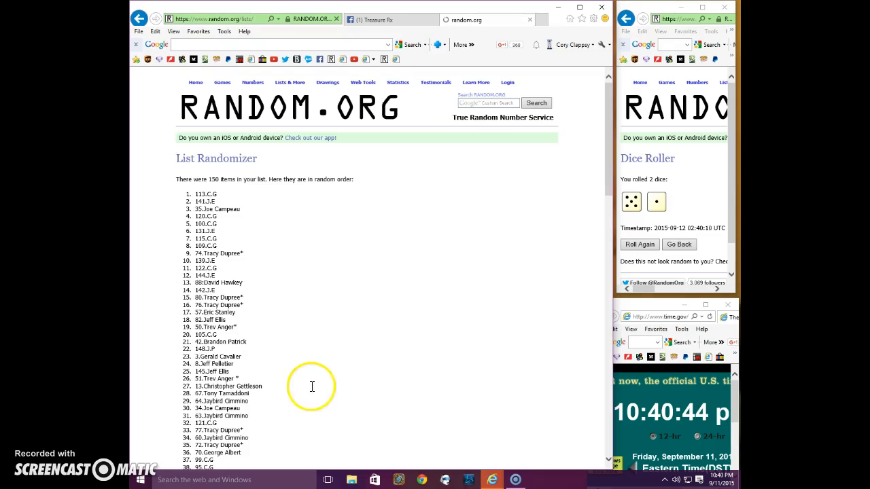
{"action": "mouse_move", "coordinate": [296, 223]}
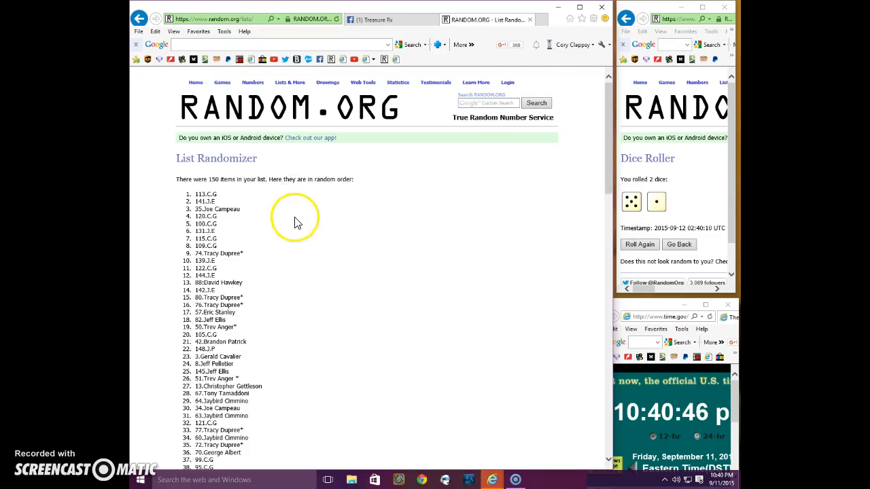
{"action": "scroll", "scroll_direction": "down", "scroll_amount": 3}
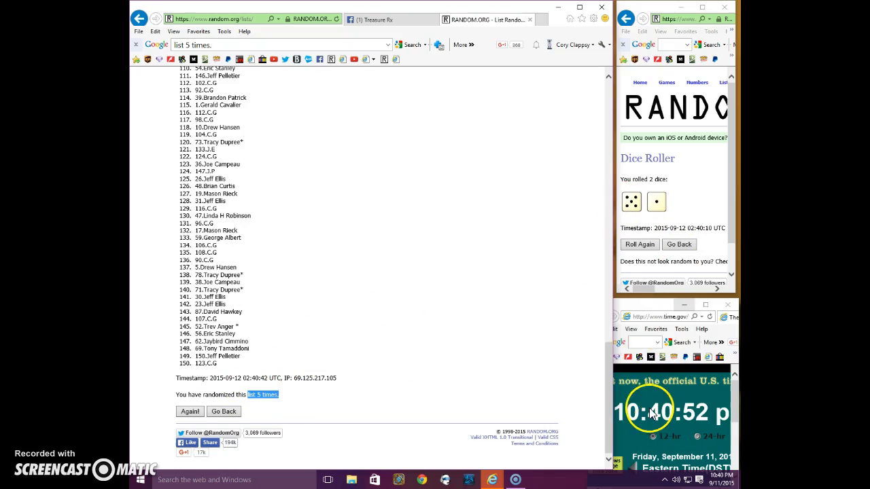
{"action": "mouse_move", "coordinate": [190, 411]}
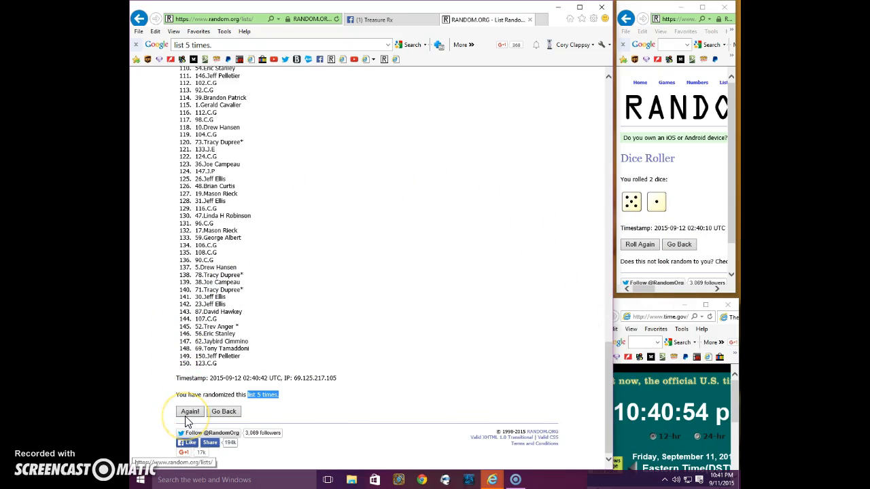
Shuffle the list a sixth time and scroll through the new order opening with 90 C.G
{"action": "left_click", "coordinate": [190, 411]}
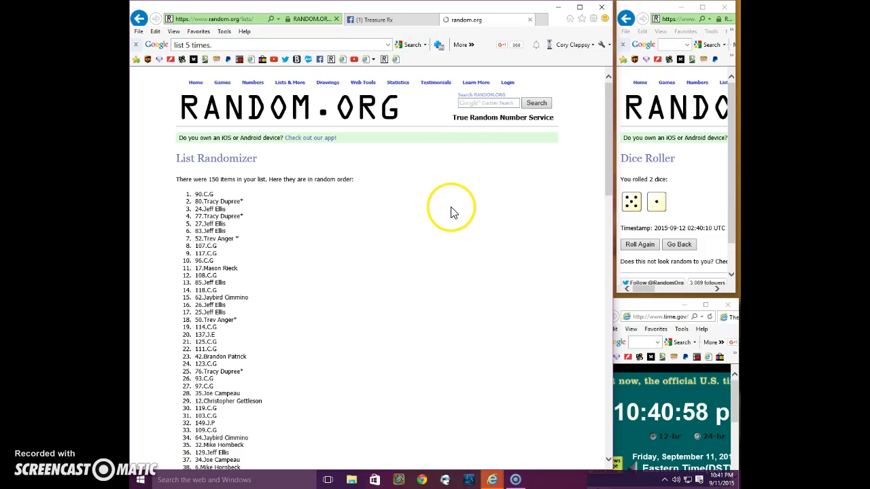
{"action": "scroll", "scroll_direction": "down", "scroll_amount": 3}
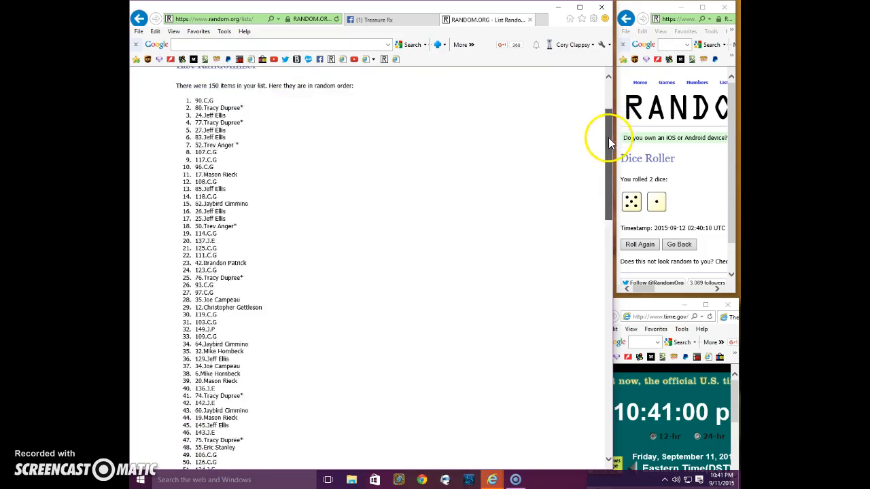
{"action": "scroll", "scroll_direction": "down", "scroll_amount": 3}
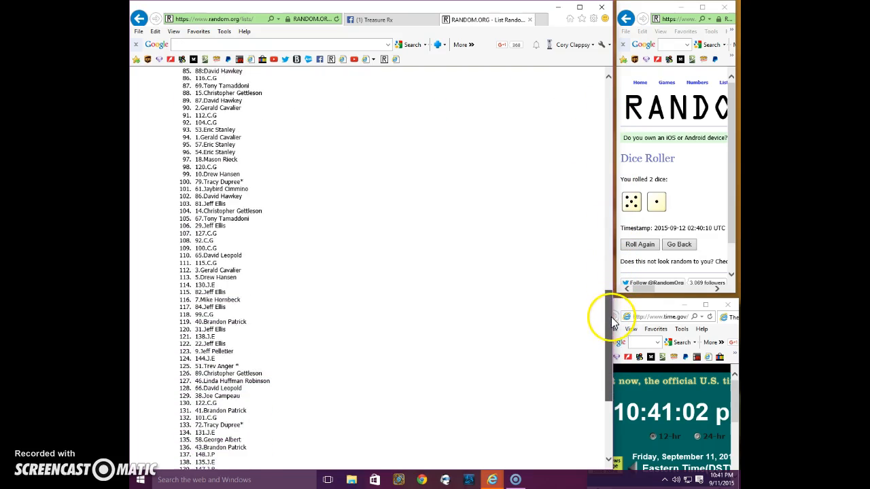
{"action": "scroll", "scroll_direction": "down", "scroll_amount": 3}
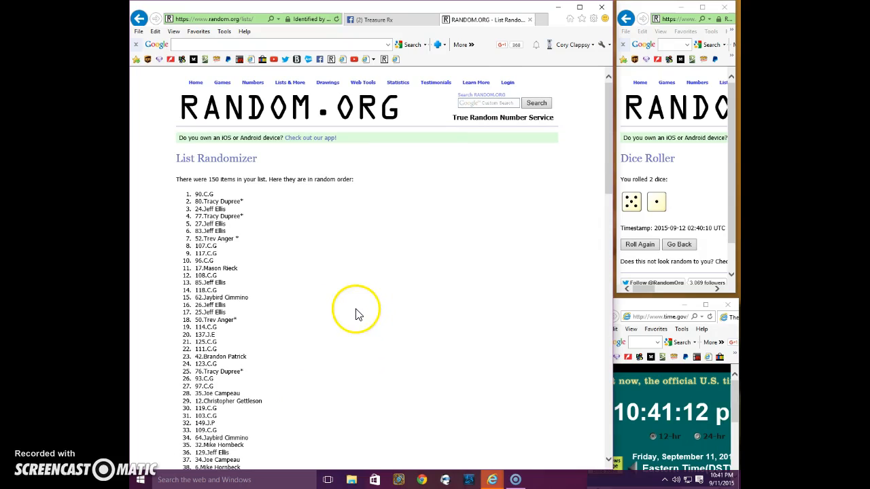
{"action": "mouse_move", "coordinate": [314, 248]}
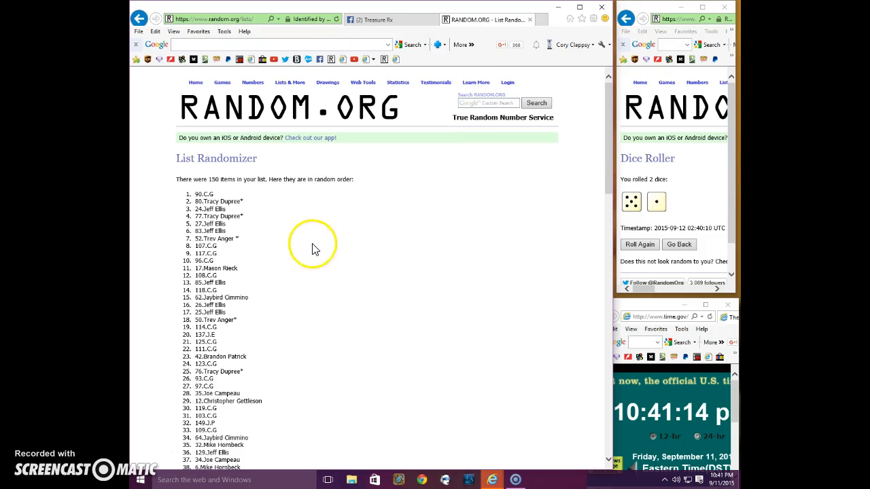
{"action": "mouse_move", "coordinate": [302, 207]}
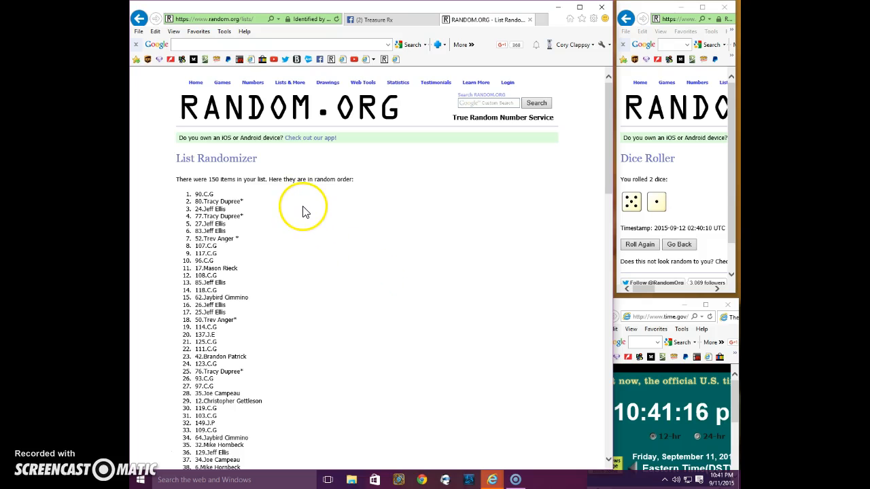